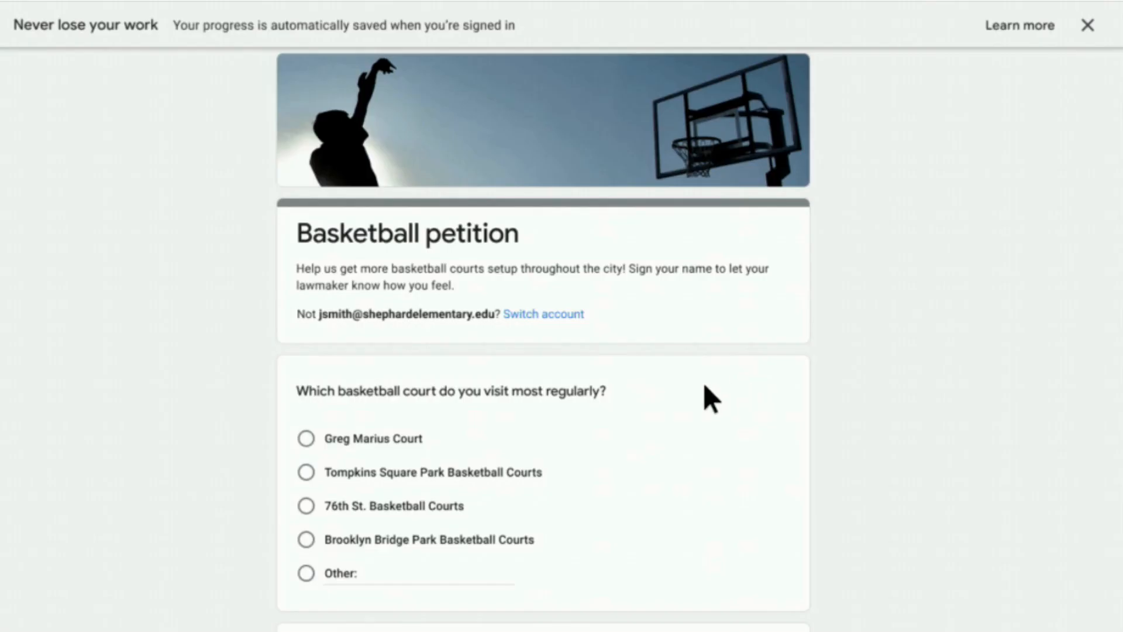
Step: Answer 'Tompkins Square Park Basketball Courts', then scroll the blog post to Availability and Resources
left_click(306, 472)
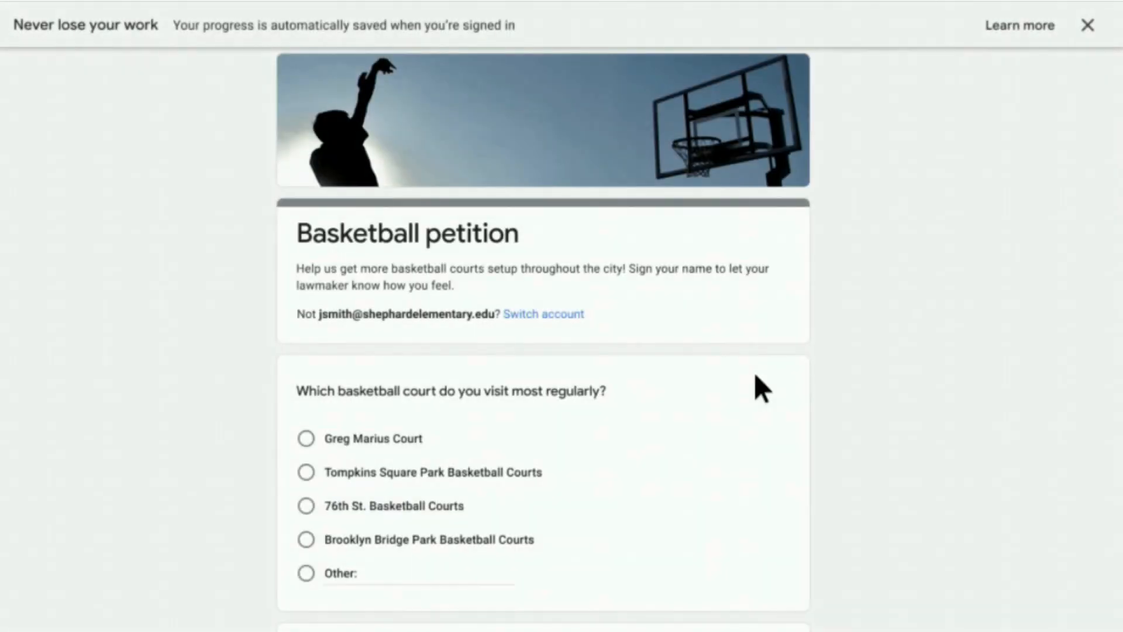
left_click(305, 472)
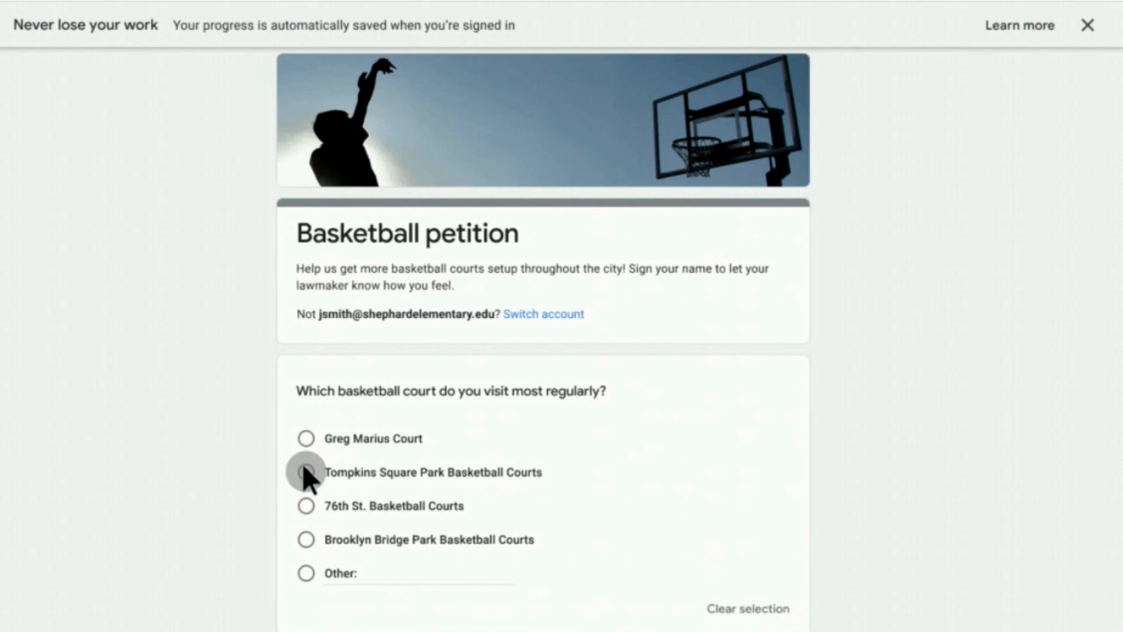
left_click(306, 471)
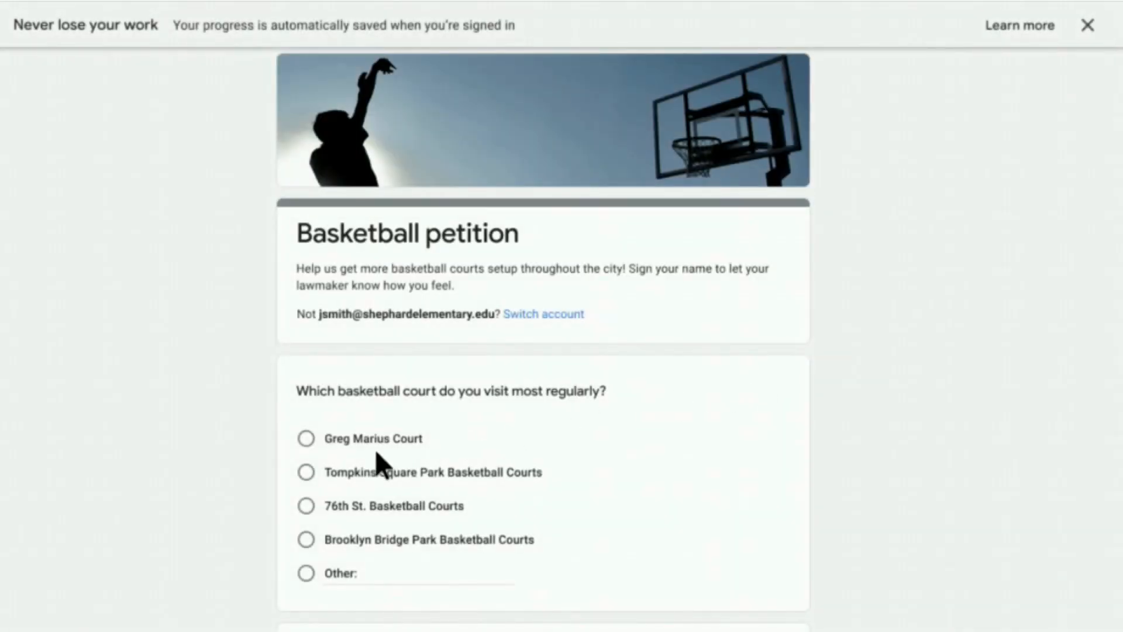
left_click(307, 472)
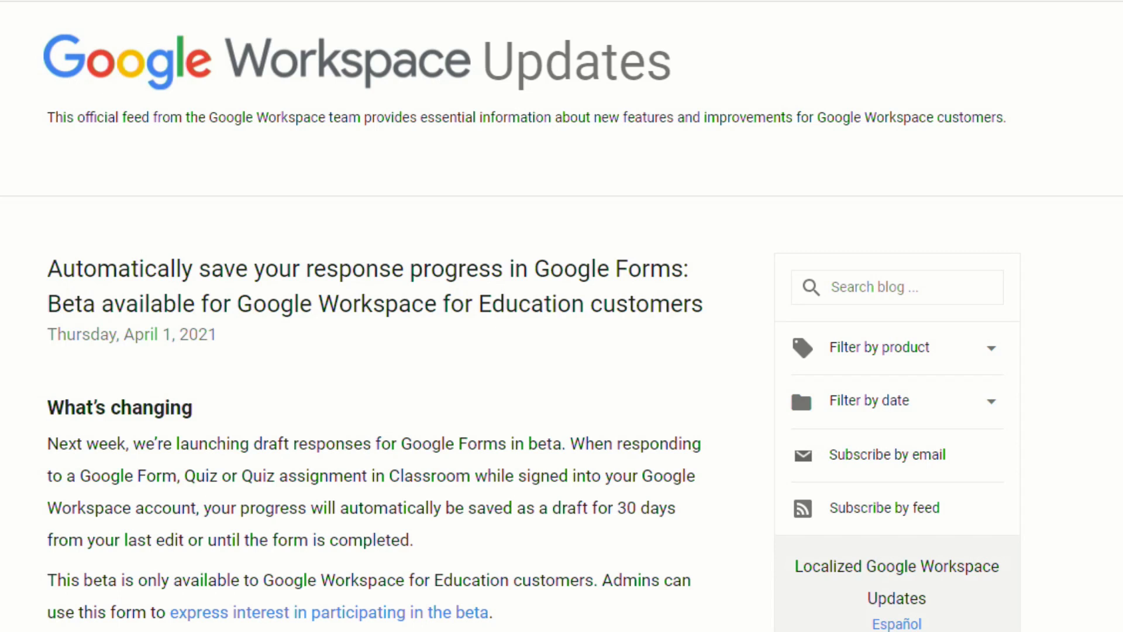
scroll("down", 3)
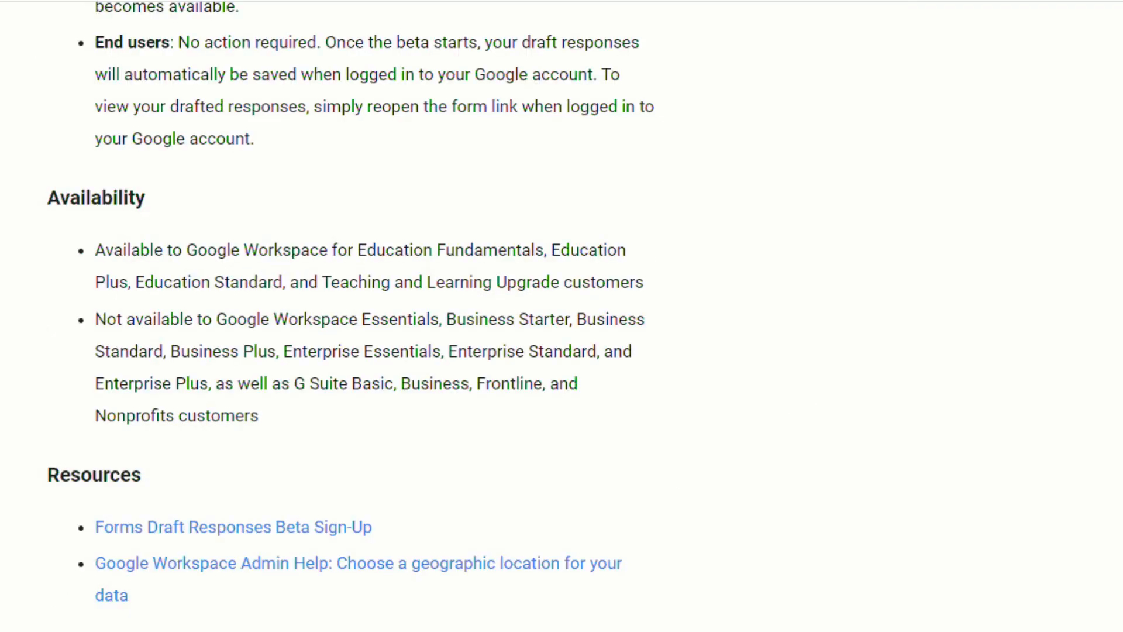